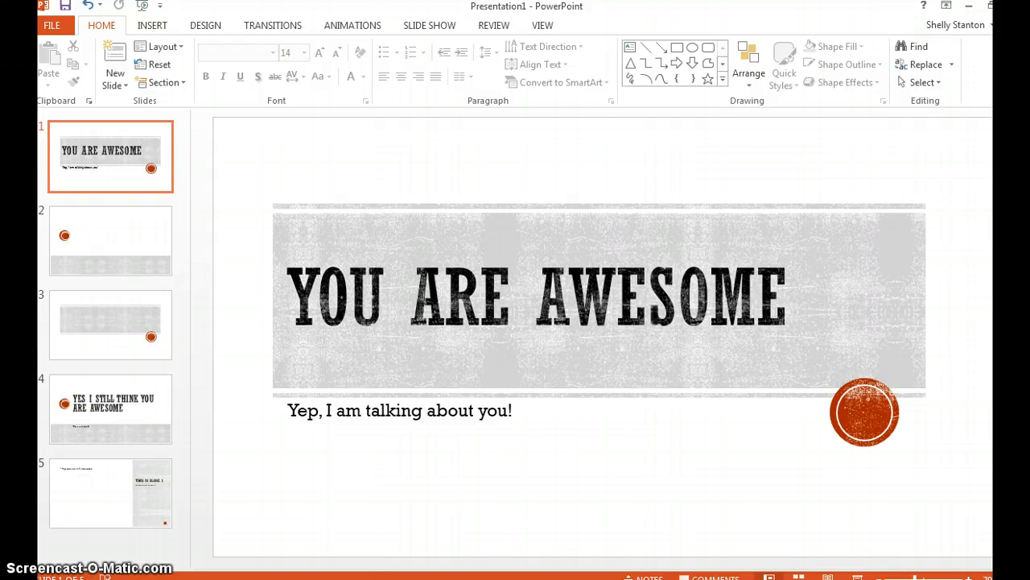
{"action": "mouse_move", "coordinate": [147, 339]}
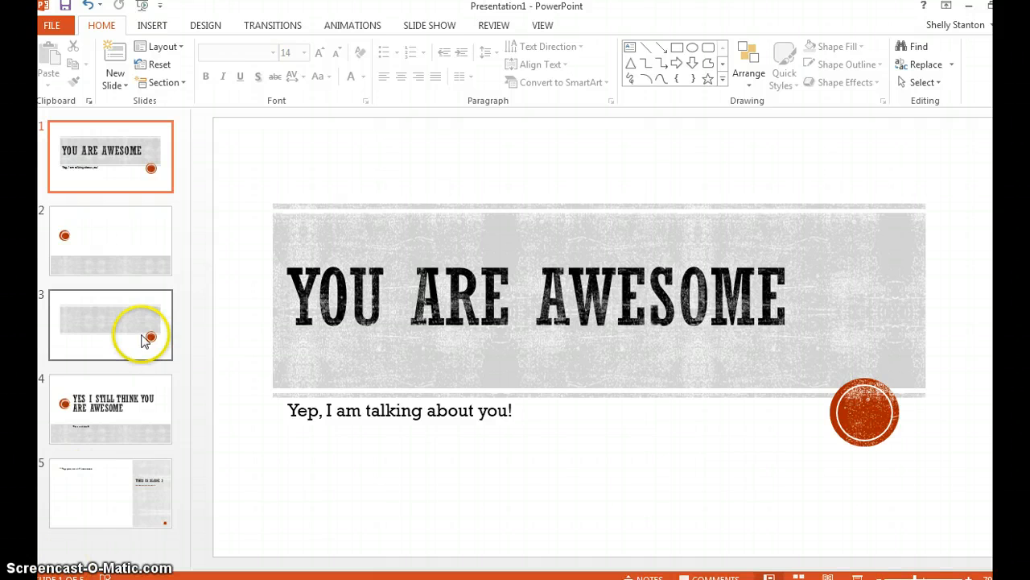
{"action": "mouse_move", "coordinate": [541, 25]}
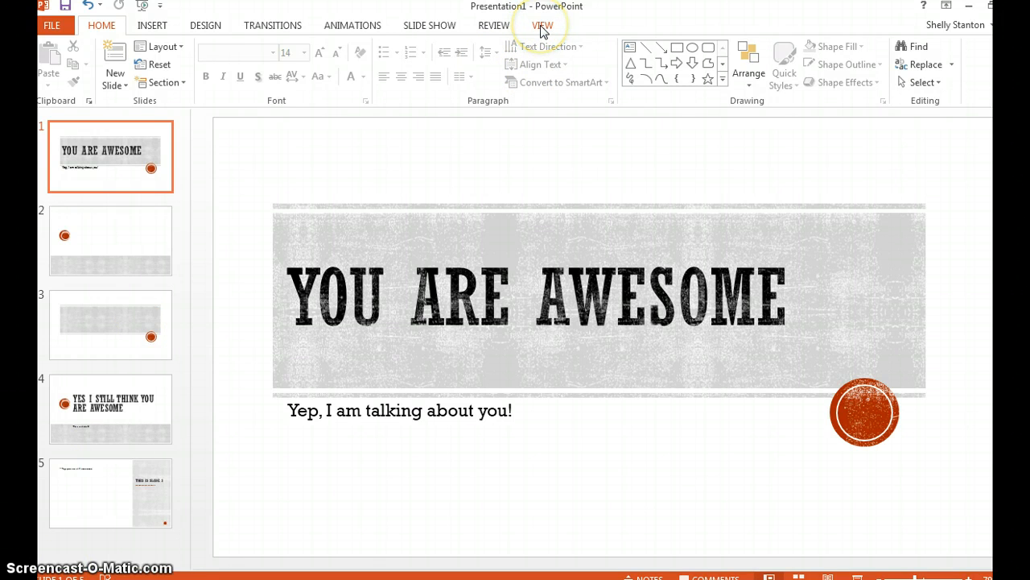
- Enter Slide Master view from the View ribbon and bring up the Insert options
{"action": "left_click", "coordinate": [543, 25]}
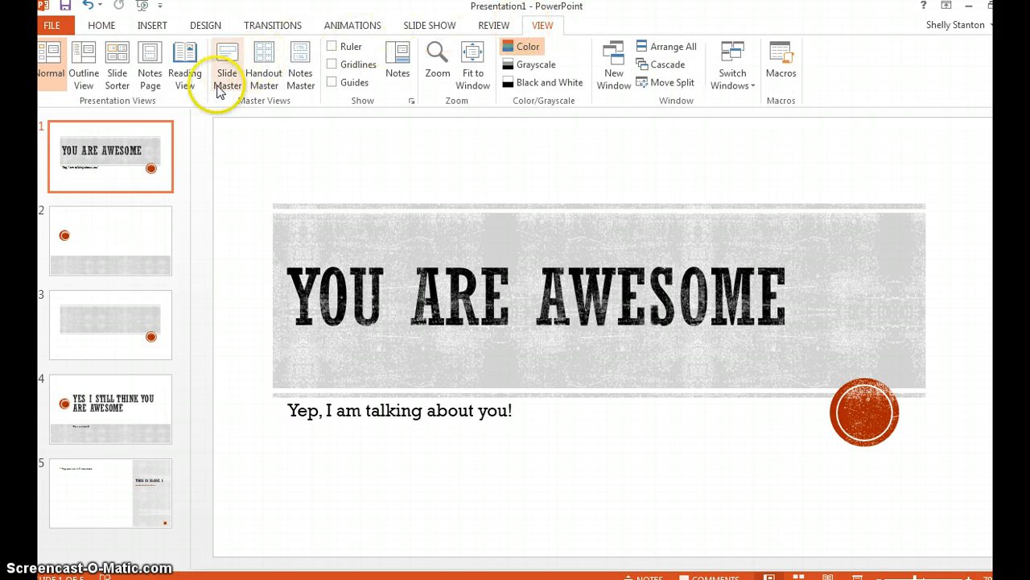
{"action": "left_click", "coordinate": [227, 65]}
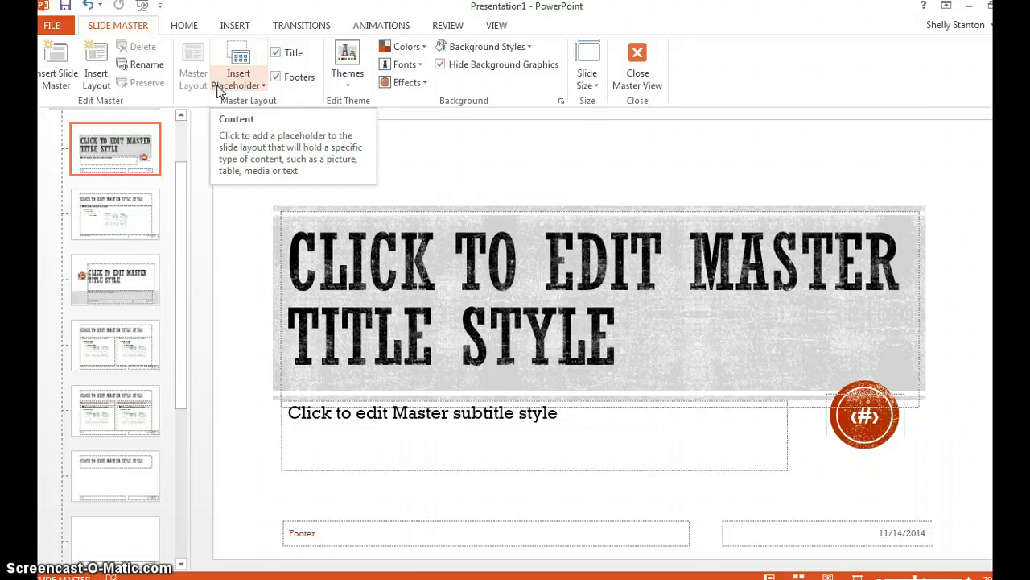
{"action": "left_click", "coordinate": [234, 25]}
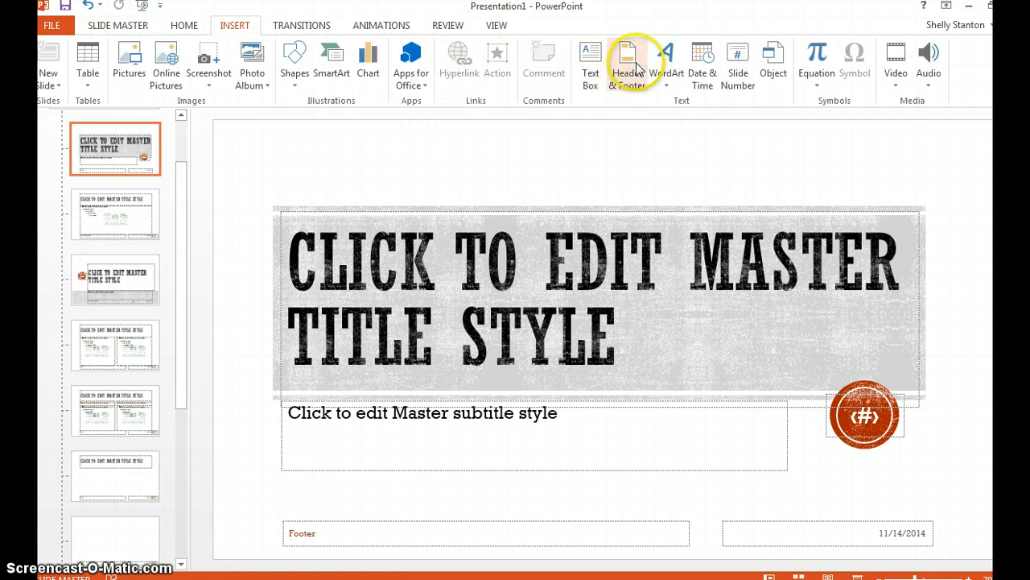
- Enable the footer 'You are awesome', date and slide number off, and apply to all slides
{"action": "left_click", "coordinate": [627, 60]}
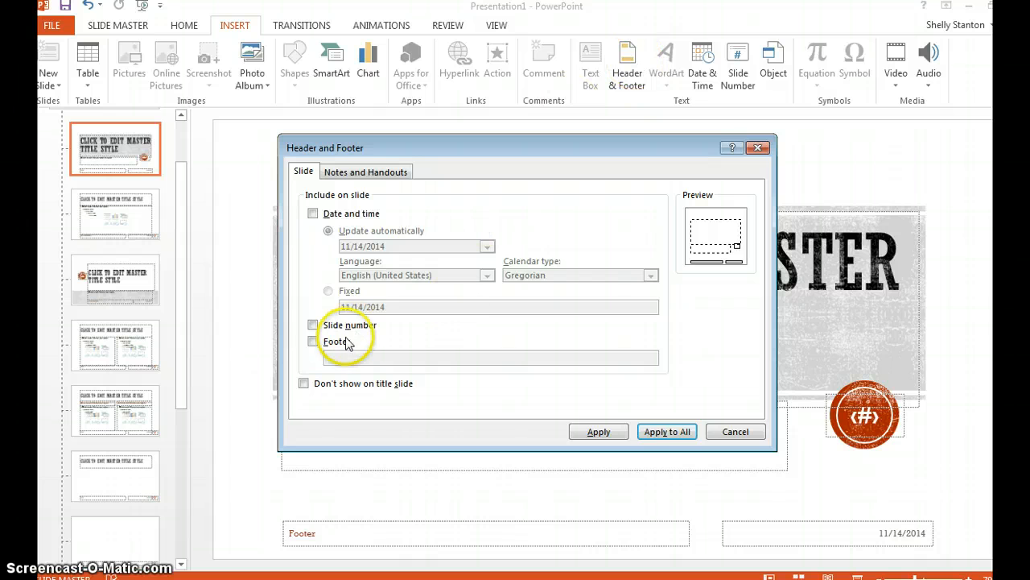
{"action": "left_click", "coordinate": [313, 341]}
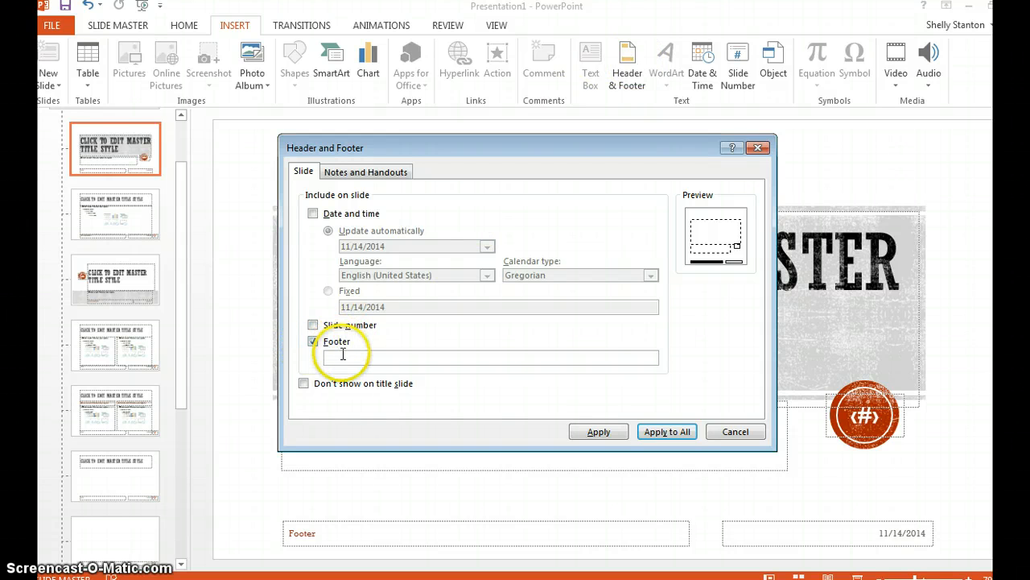
{"action": "type", "text": "You"}
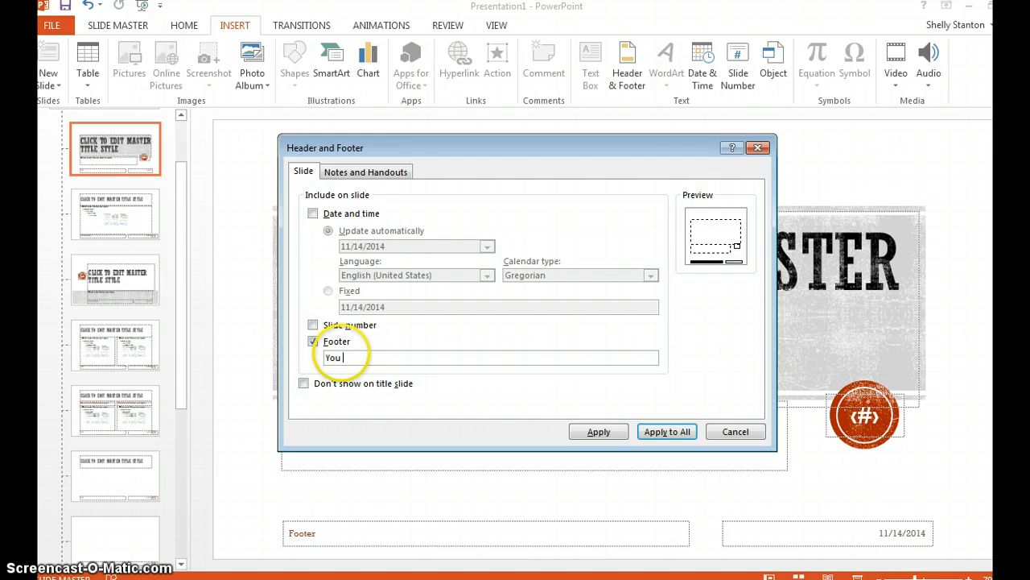
{"action": "type", "text": "are"}
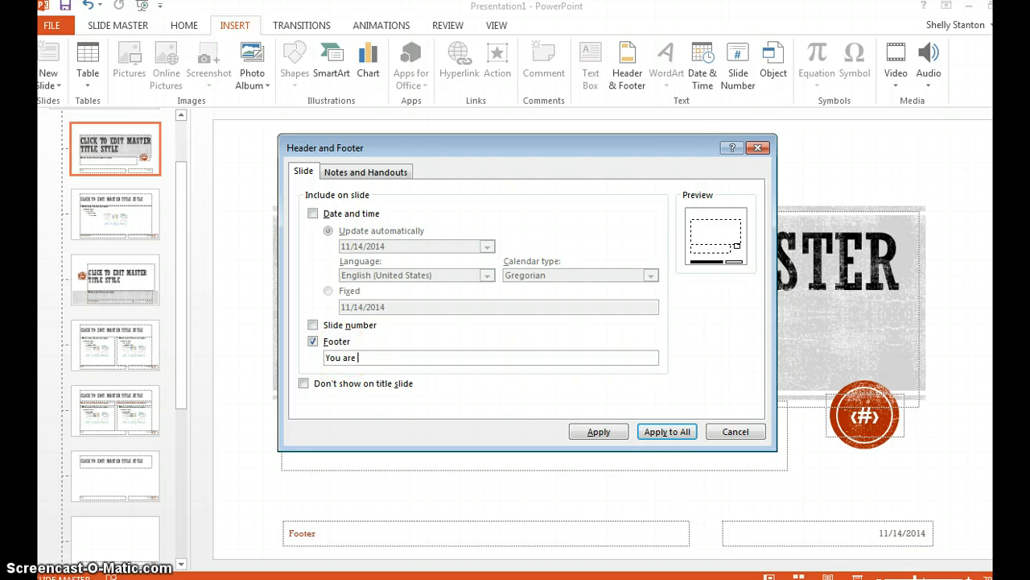
{"action": "type", "text": "awesome"}
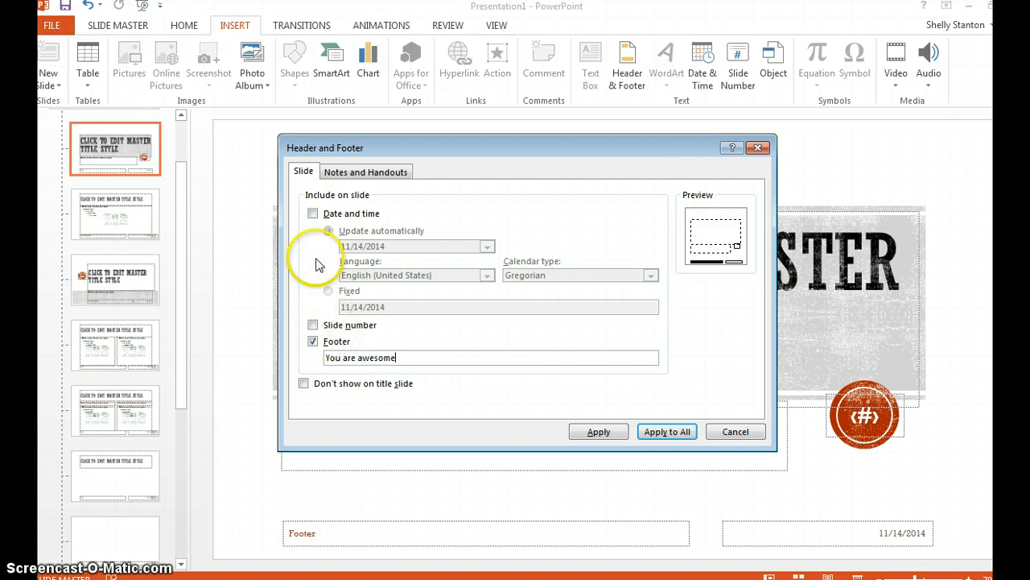
{"action": "left_click", "coordinate": [313, 214]}
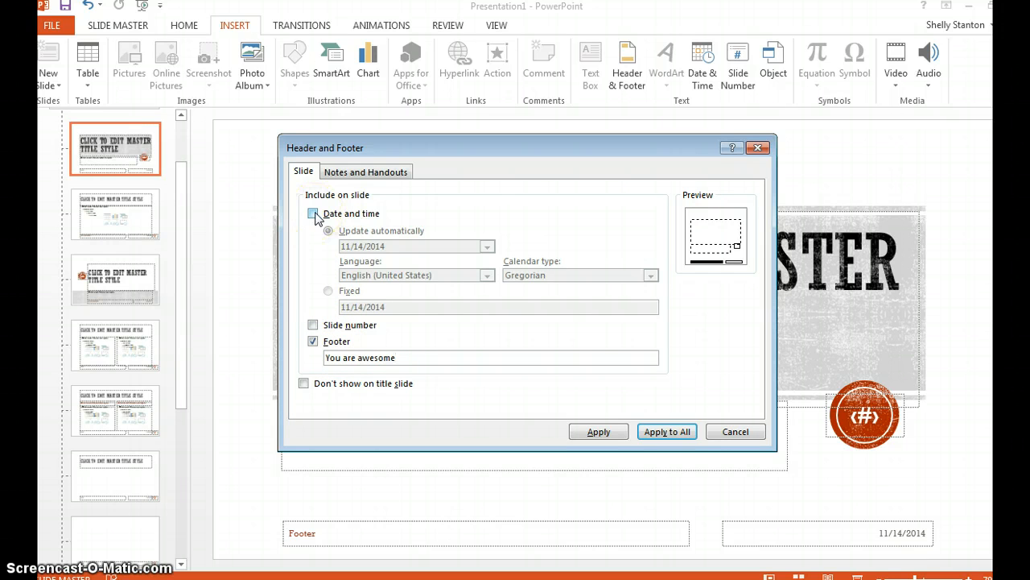
{"action": "left_click", "coordinate": [313, 213]}
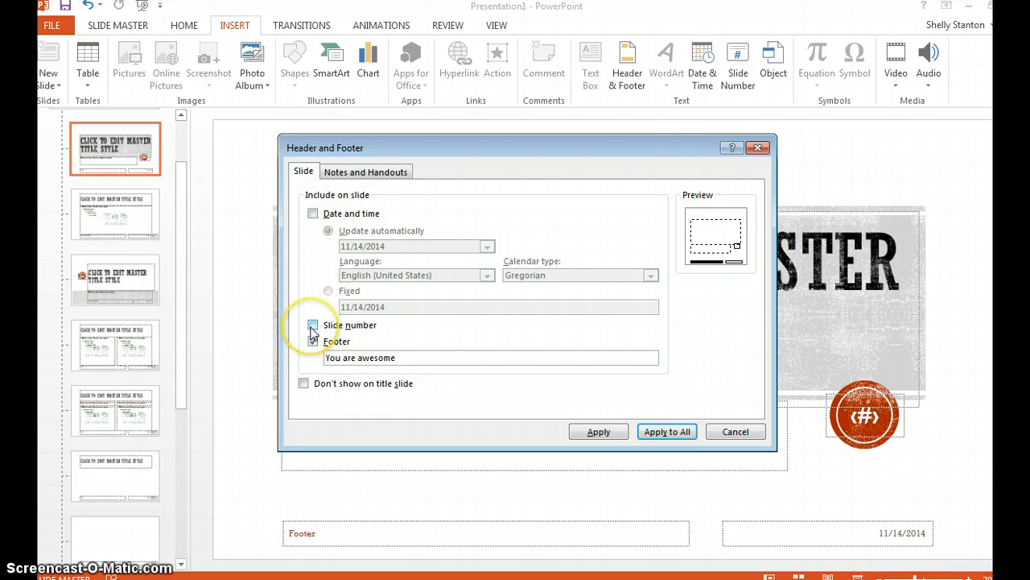
{"action": "left_click", "coordinate": [313, 340]}
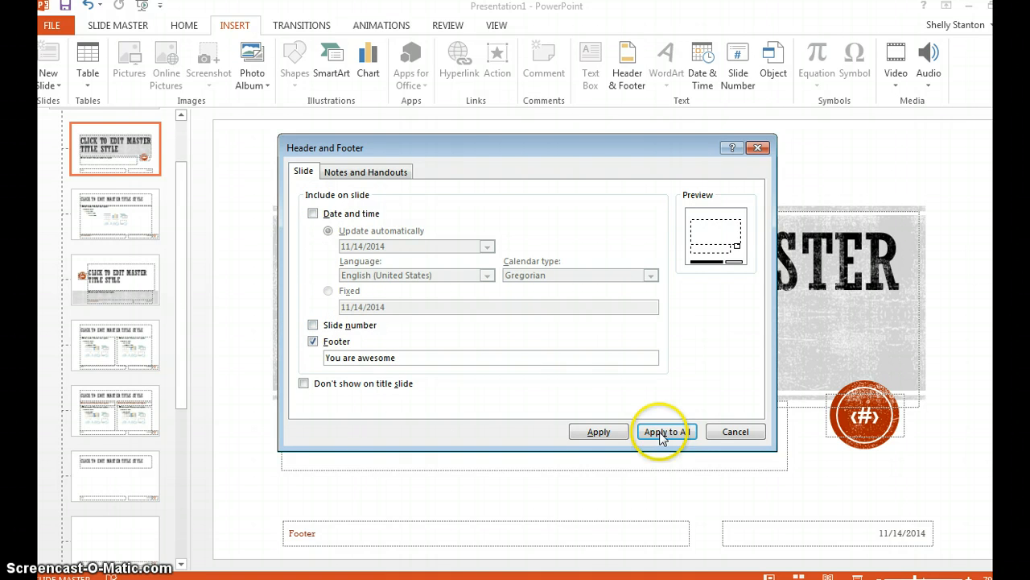
{"action": "left_click", "coordinate": [665, 431]}
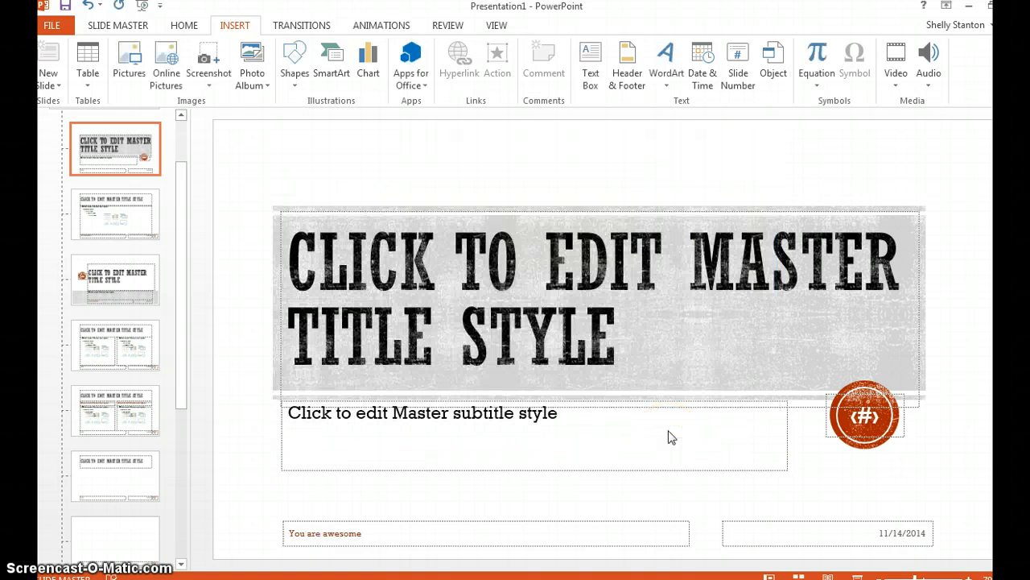
- Select a layout, then the top master thumbnail, and restore the Slide Master tools
{"action": "left_click", "coordinate": [115, 179]}
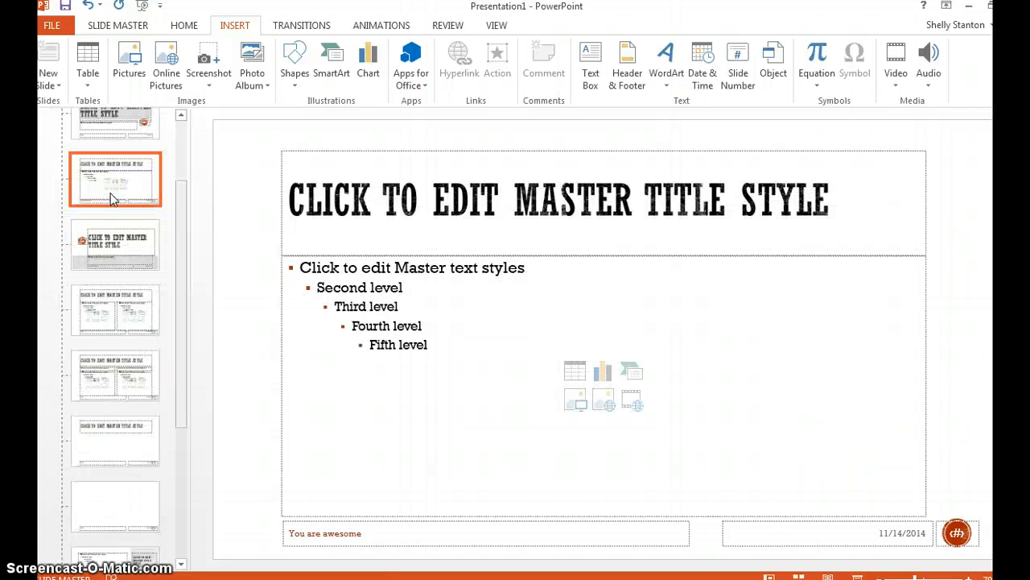
{"action": "scroll", "scroll_direction": "up", "scroll_amount": 3}
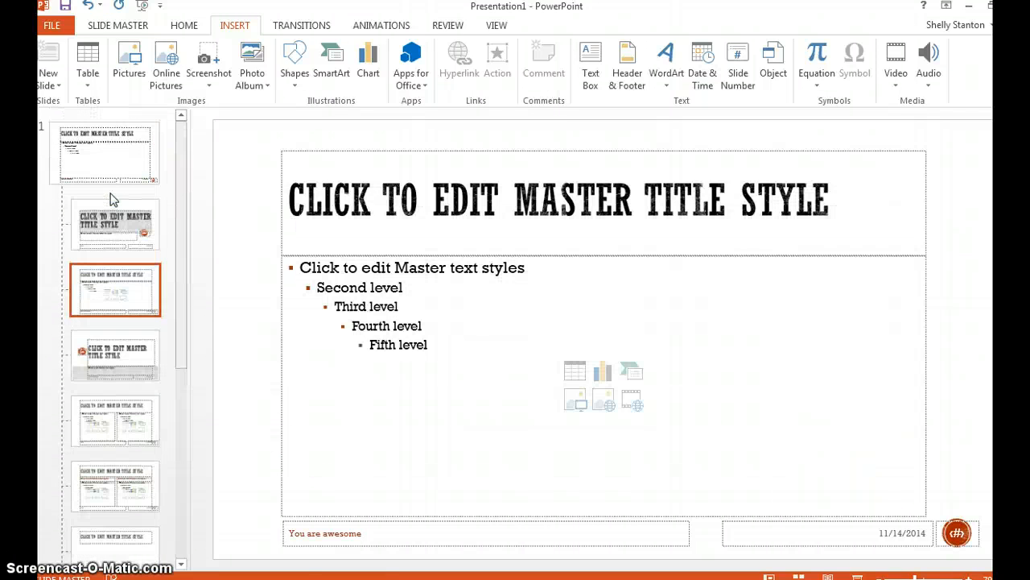
{"action": "left_click", "coordinate": [105, 153]}
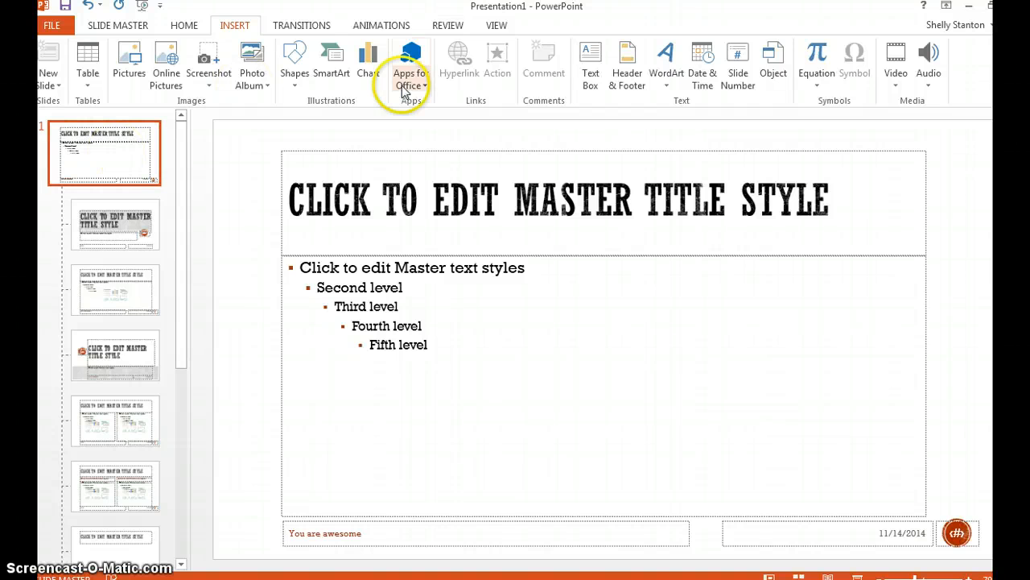
{"action": "left_click", "coordinate": [118, 25]}
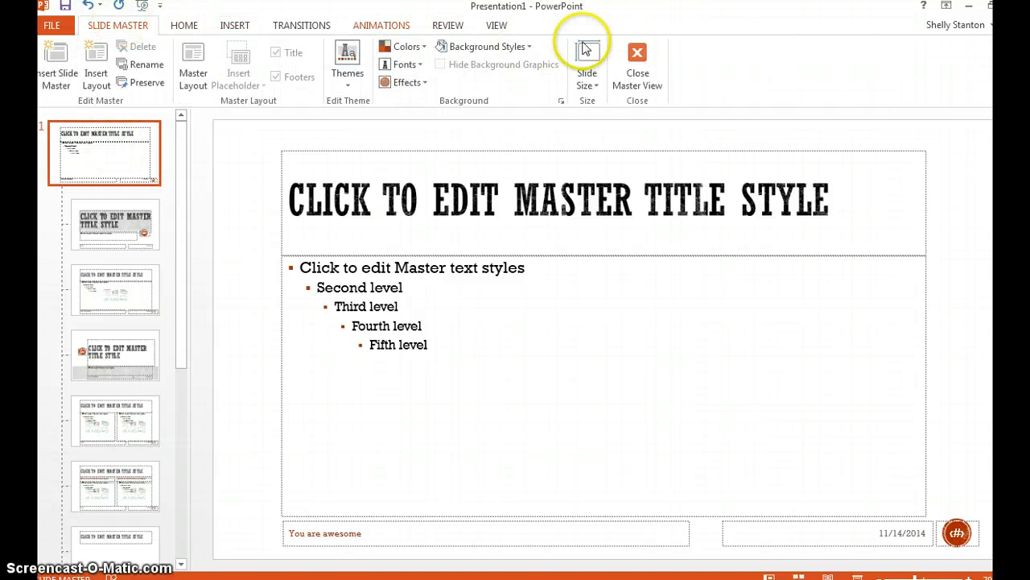
- Close Master View and reopen the Header and Footer settings from Insert
{"action": "left_click", "coordinate": [637, 68]}
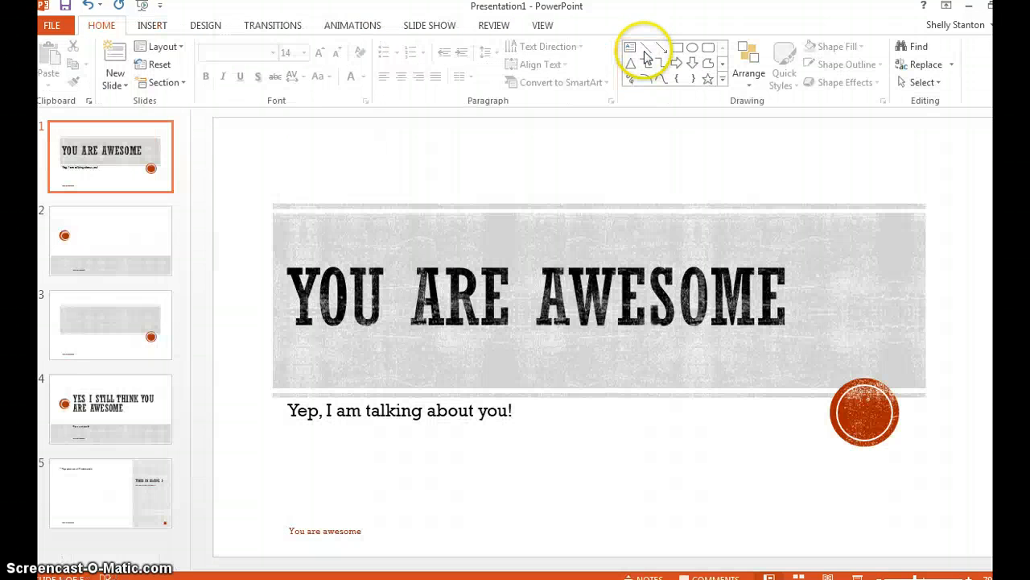
{"action": "mouse_move", "coordinate": [349, 536]}
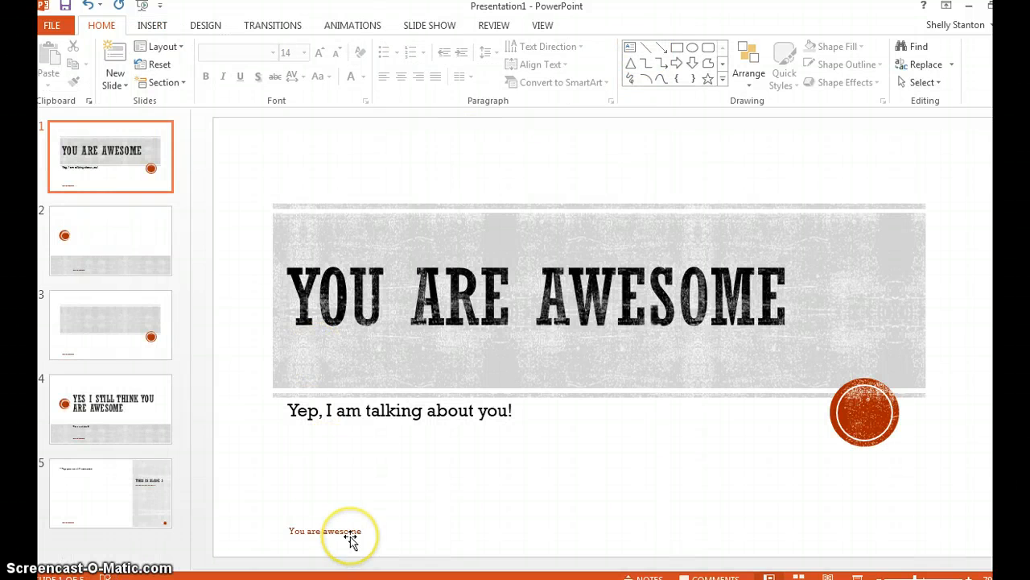
{"action": "mouse_move", "coordinate": [395, 535]}
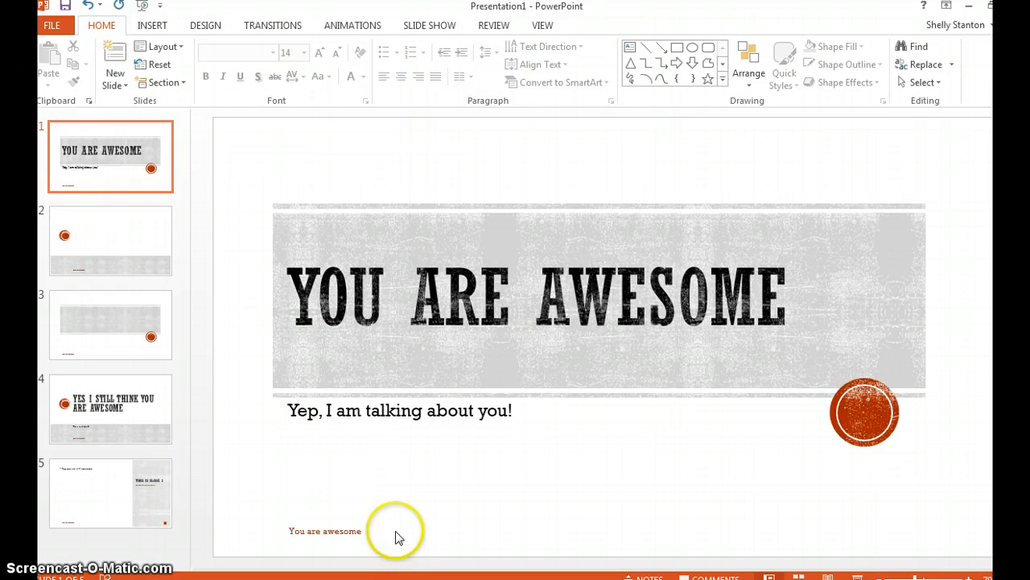
{"action": "mouse_move", "coordinate": [398, 537]}
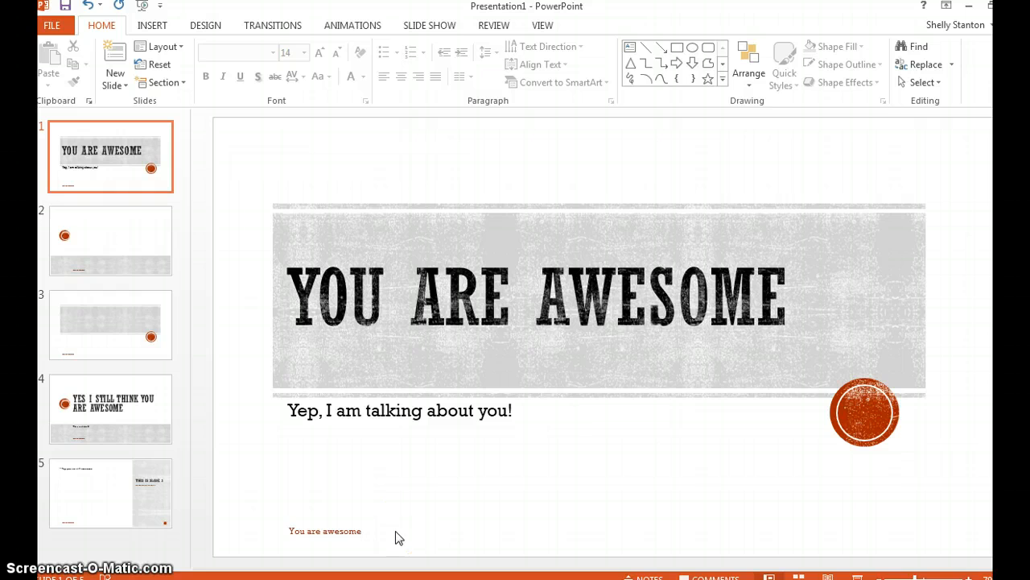
{"action": "mouse_move", "coordinate": [152, 25]}
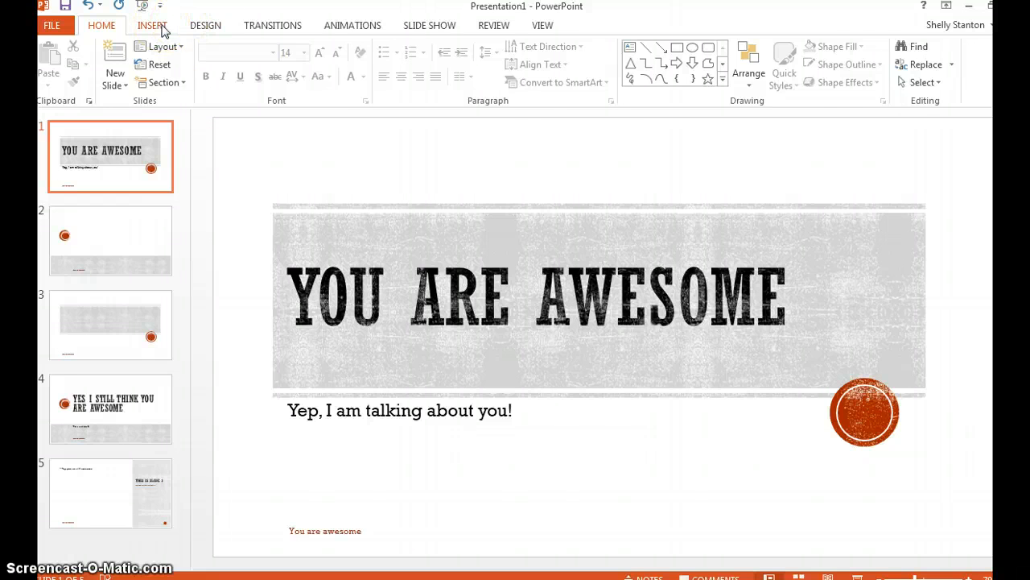
{"action": "left_click", "coordinate": [627, 64]}
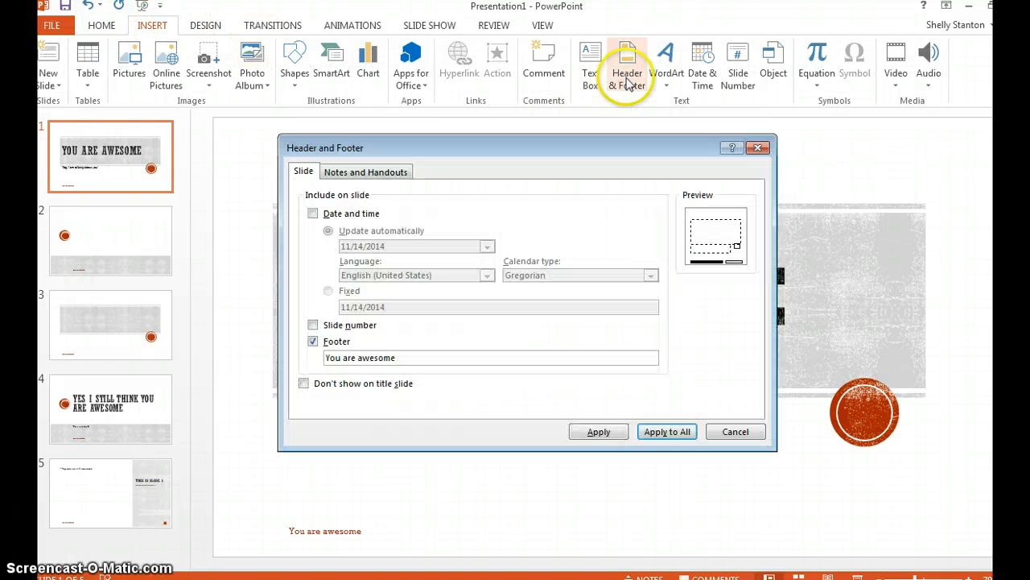